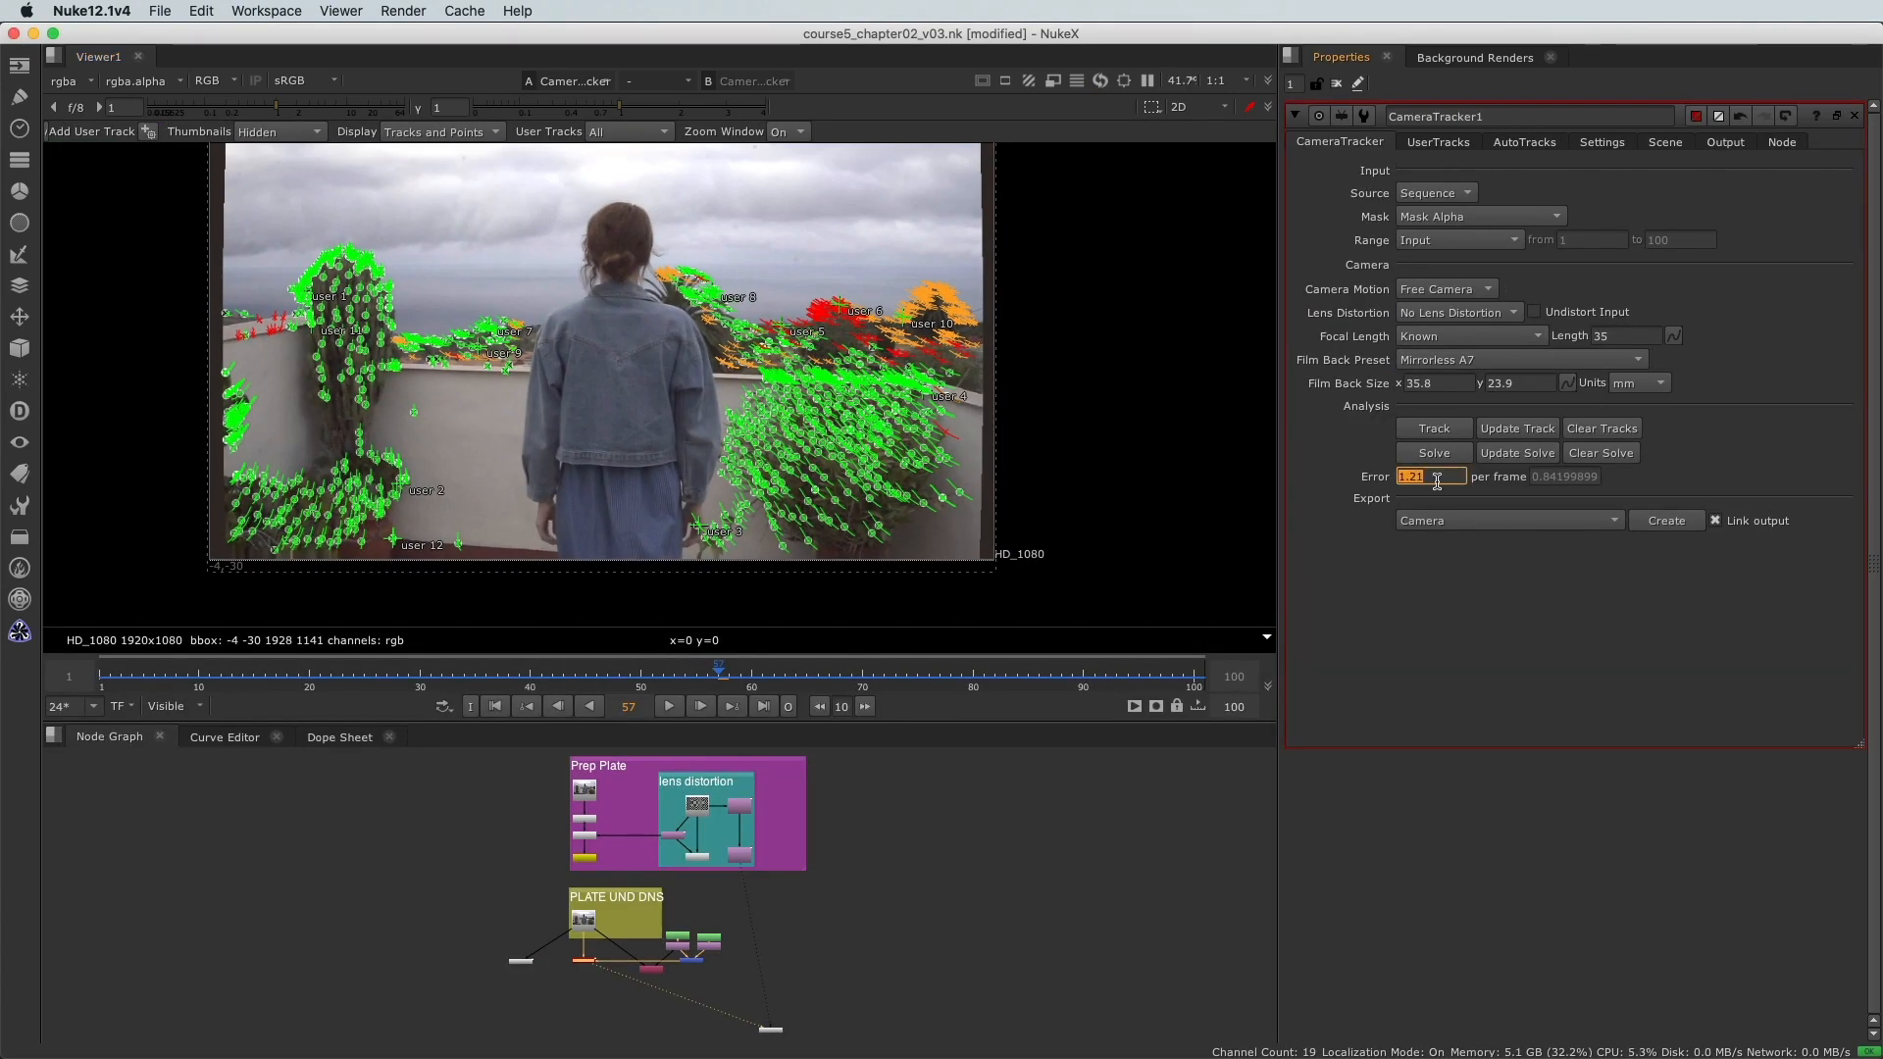
Step: Adjust the CameraTracker1 Analysis Error value to refine the terrace plate solve
left_click(1524, 141)
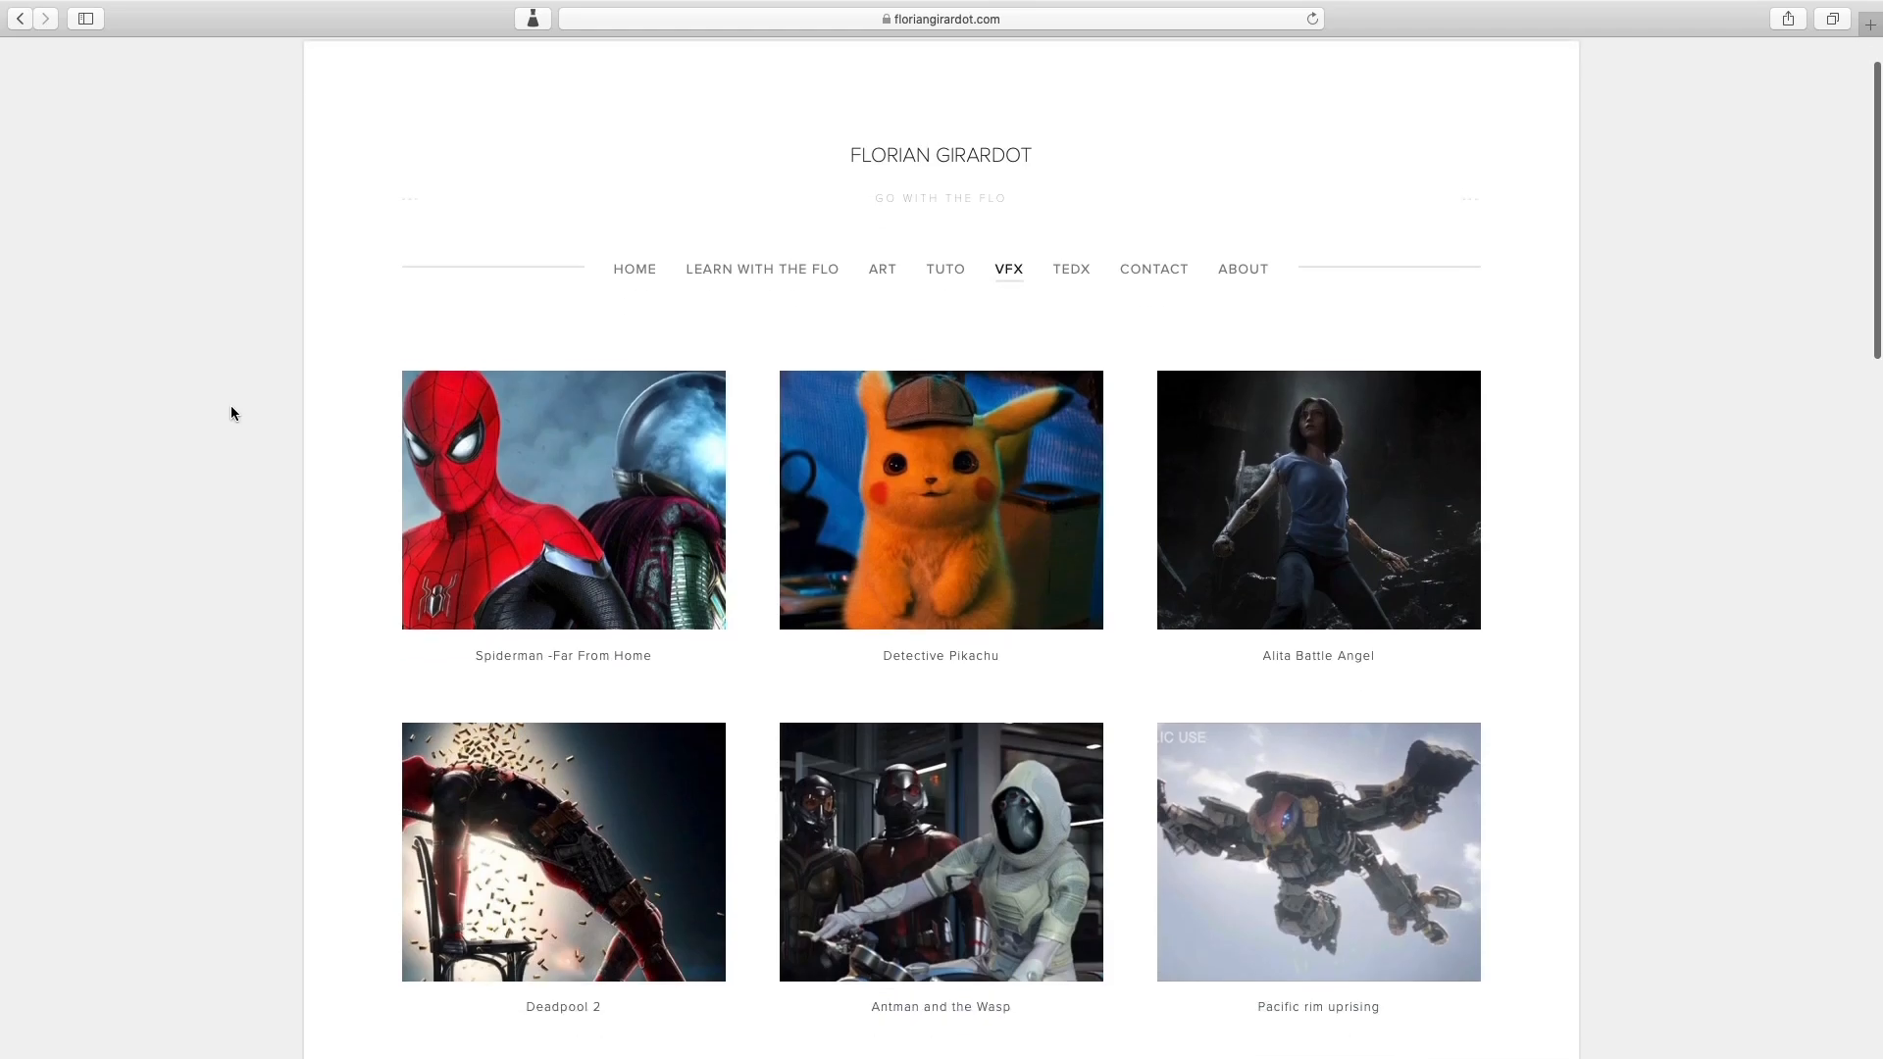
Step: Scroll the floriangirardot.com VFX page past Spiderman and Detective Pikachu
scroll("down", 3)
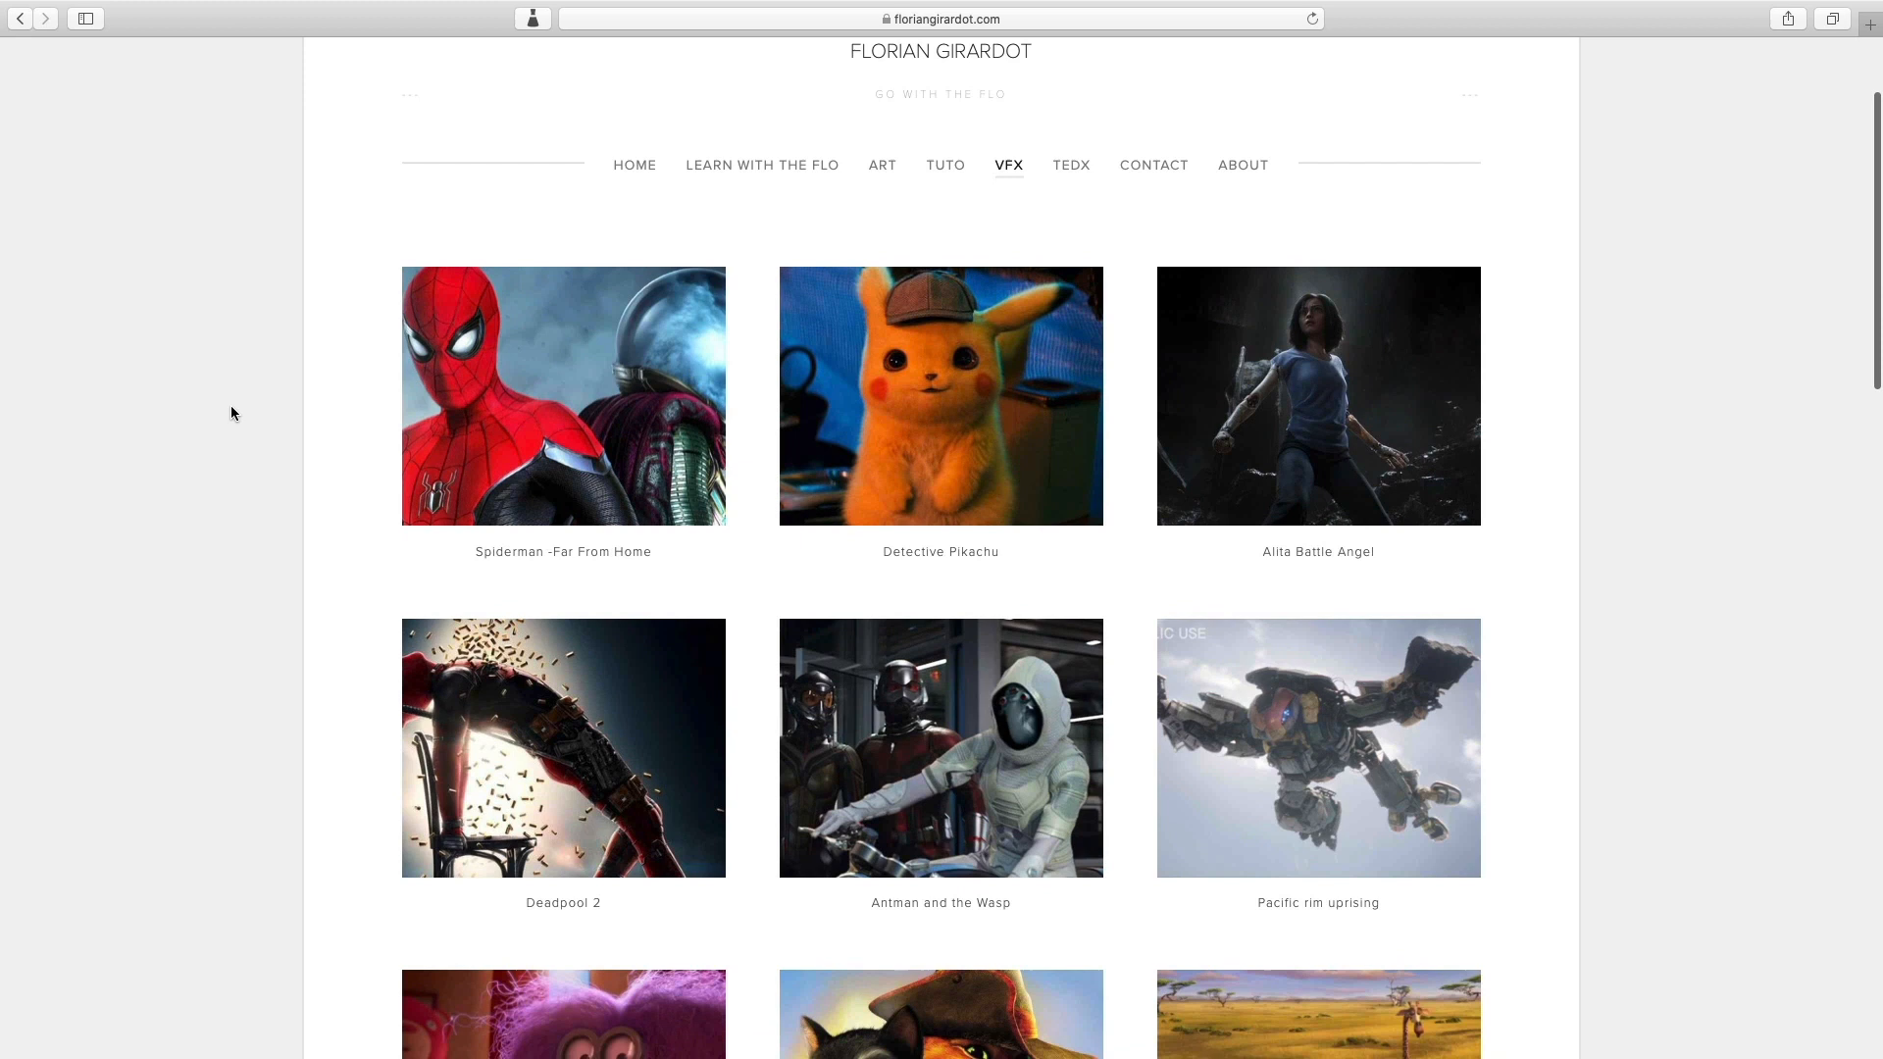
scroll("down", 3)
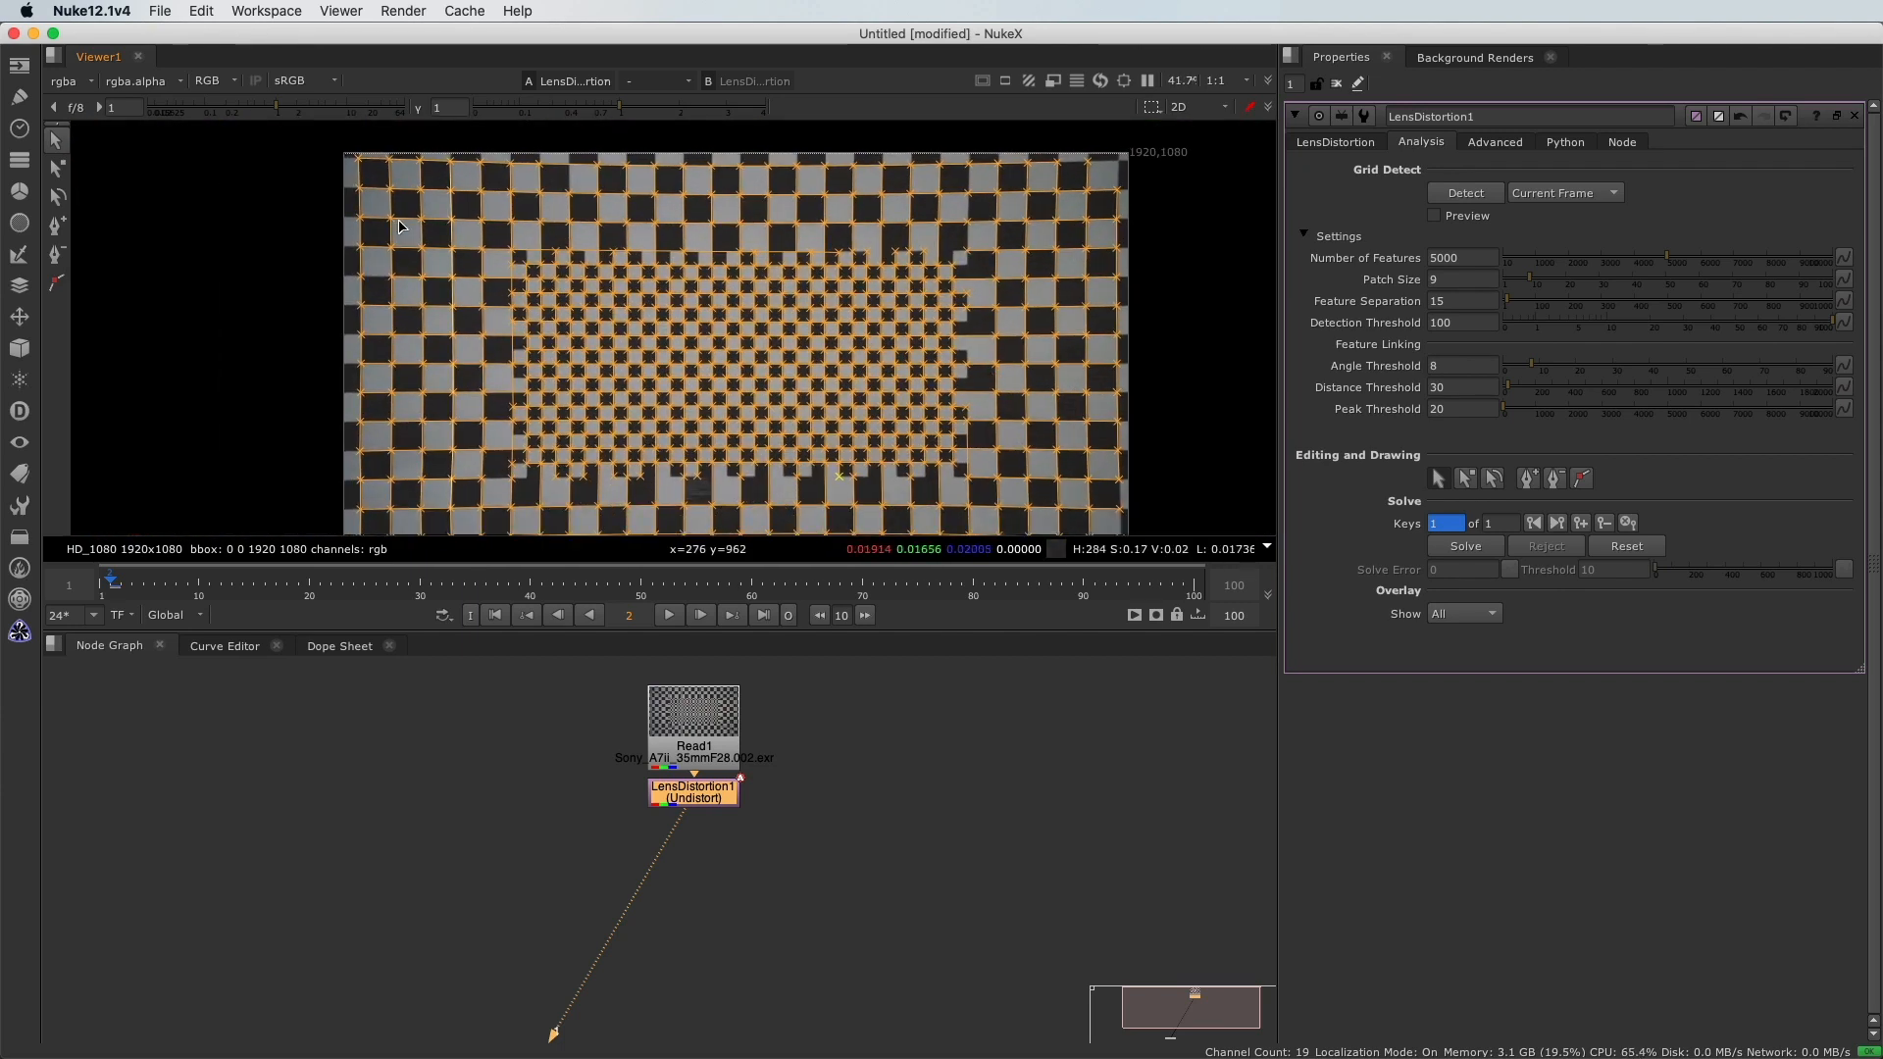
Step: Show the viewer in 3D and the CameraTracker1 Scene tab settings
left_click(1462, 545)
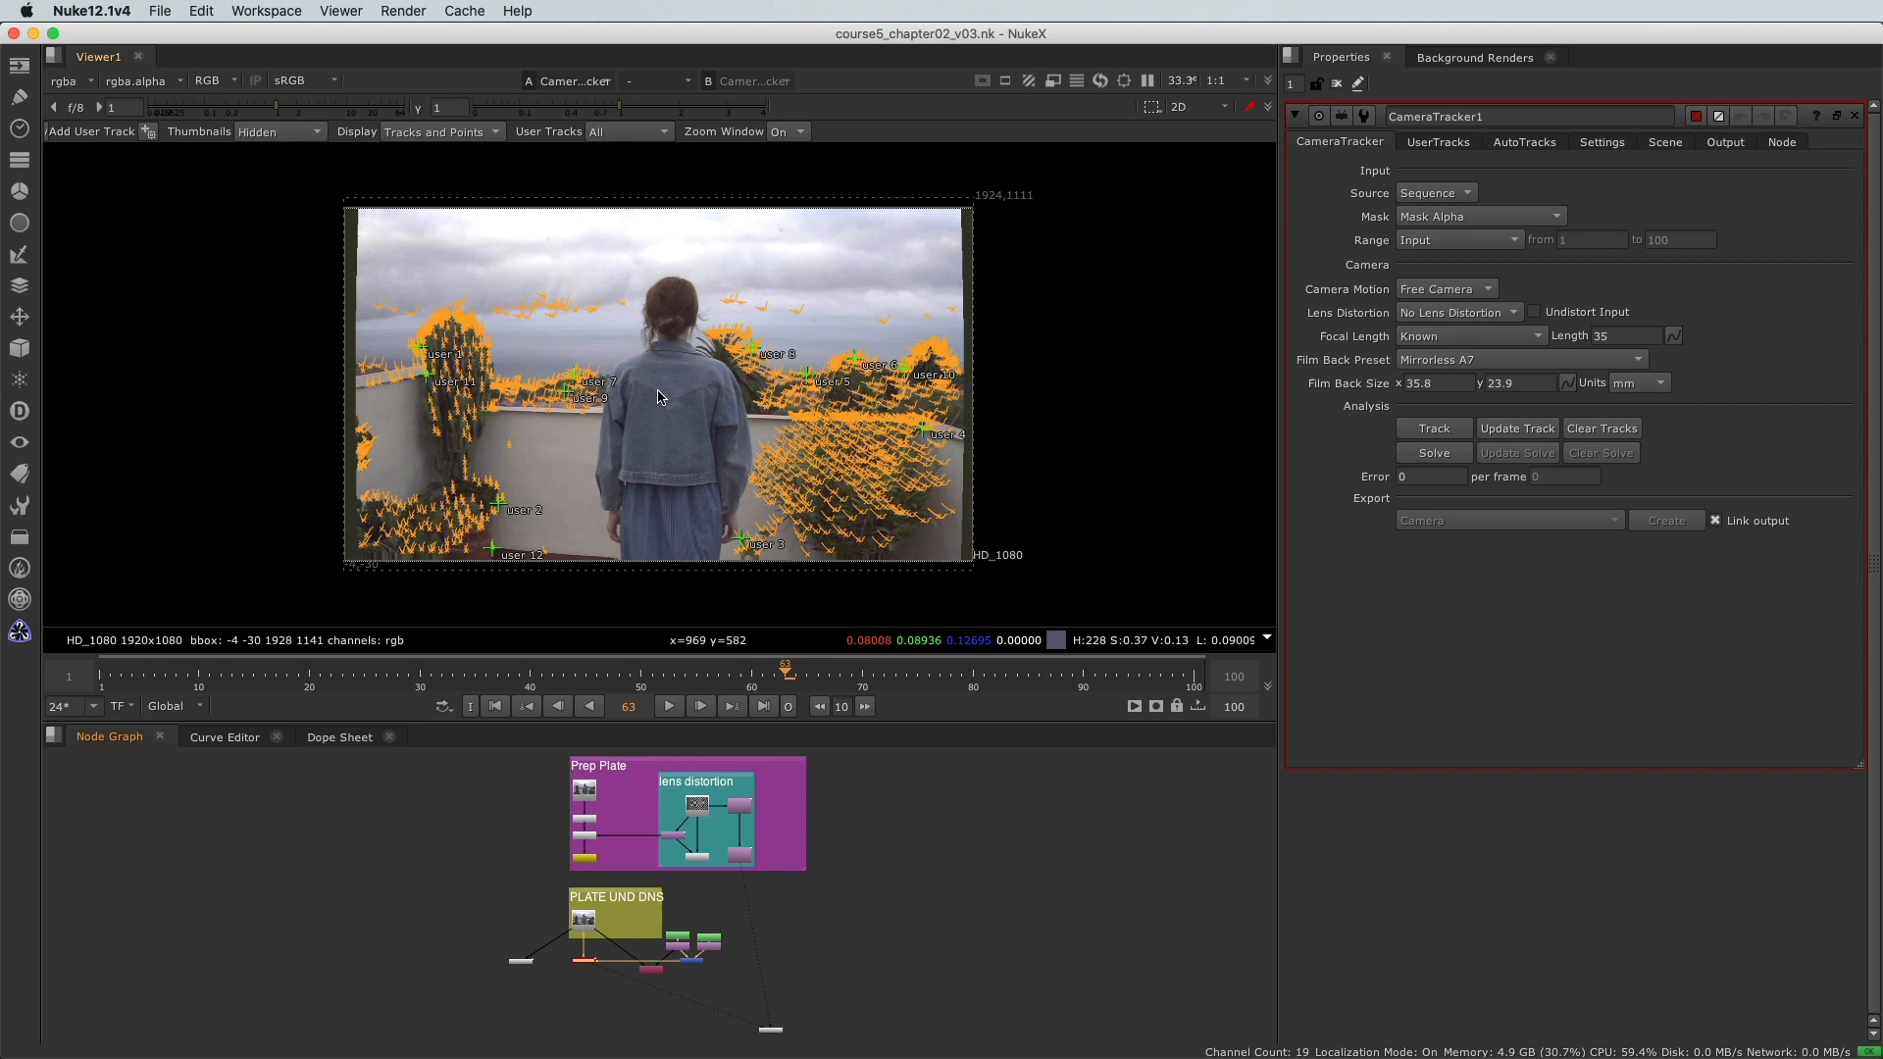
left_click(1524, 141)
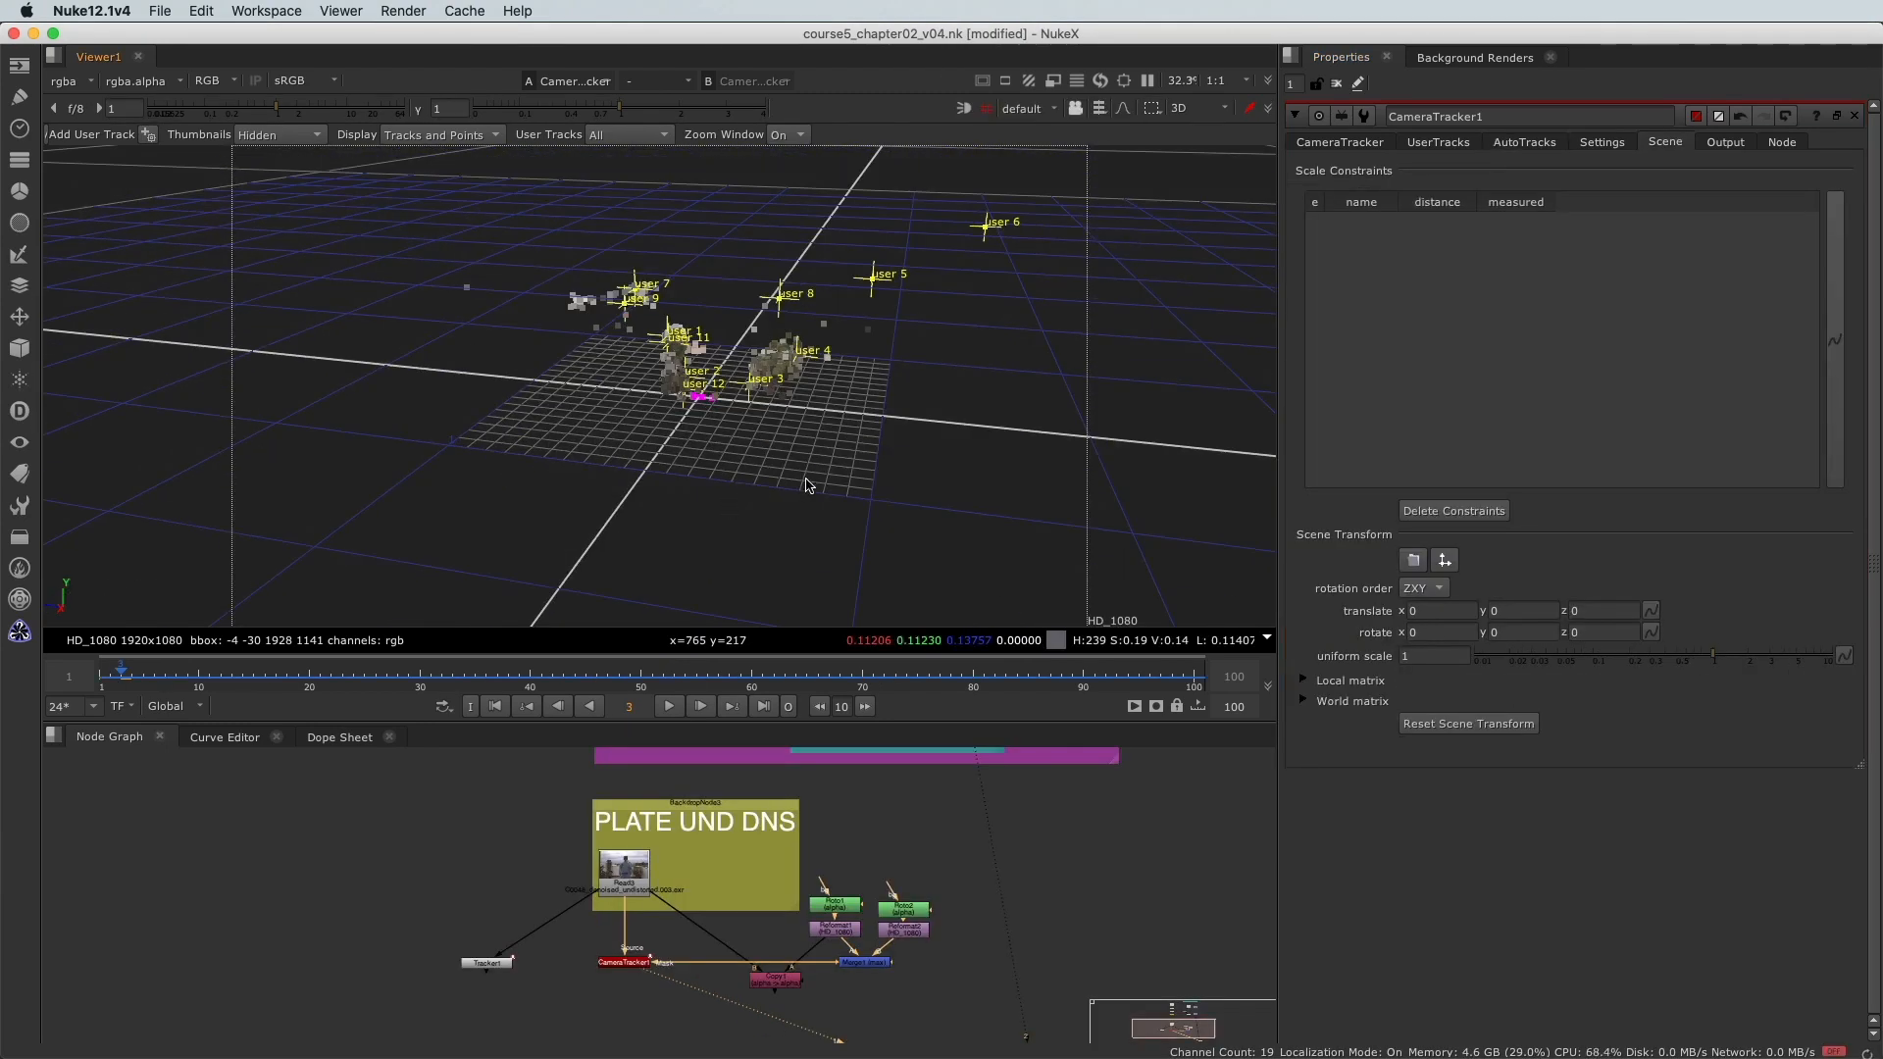
Step: Create Camera1, CameraTrackerPointCloud1, Scene1 and ScanlineRender1 nodes from CameraTracker1's export
left_click(1338, 142)
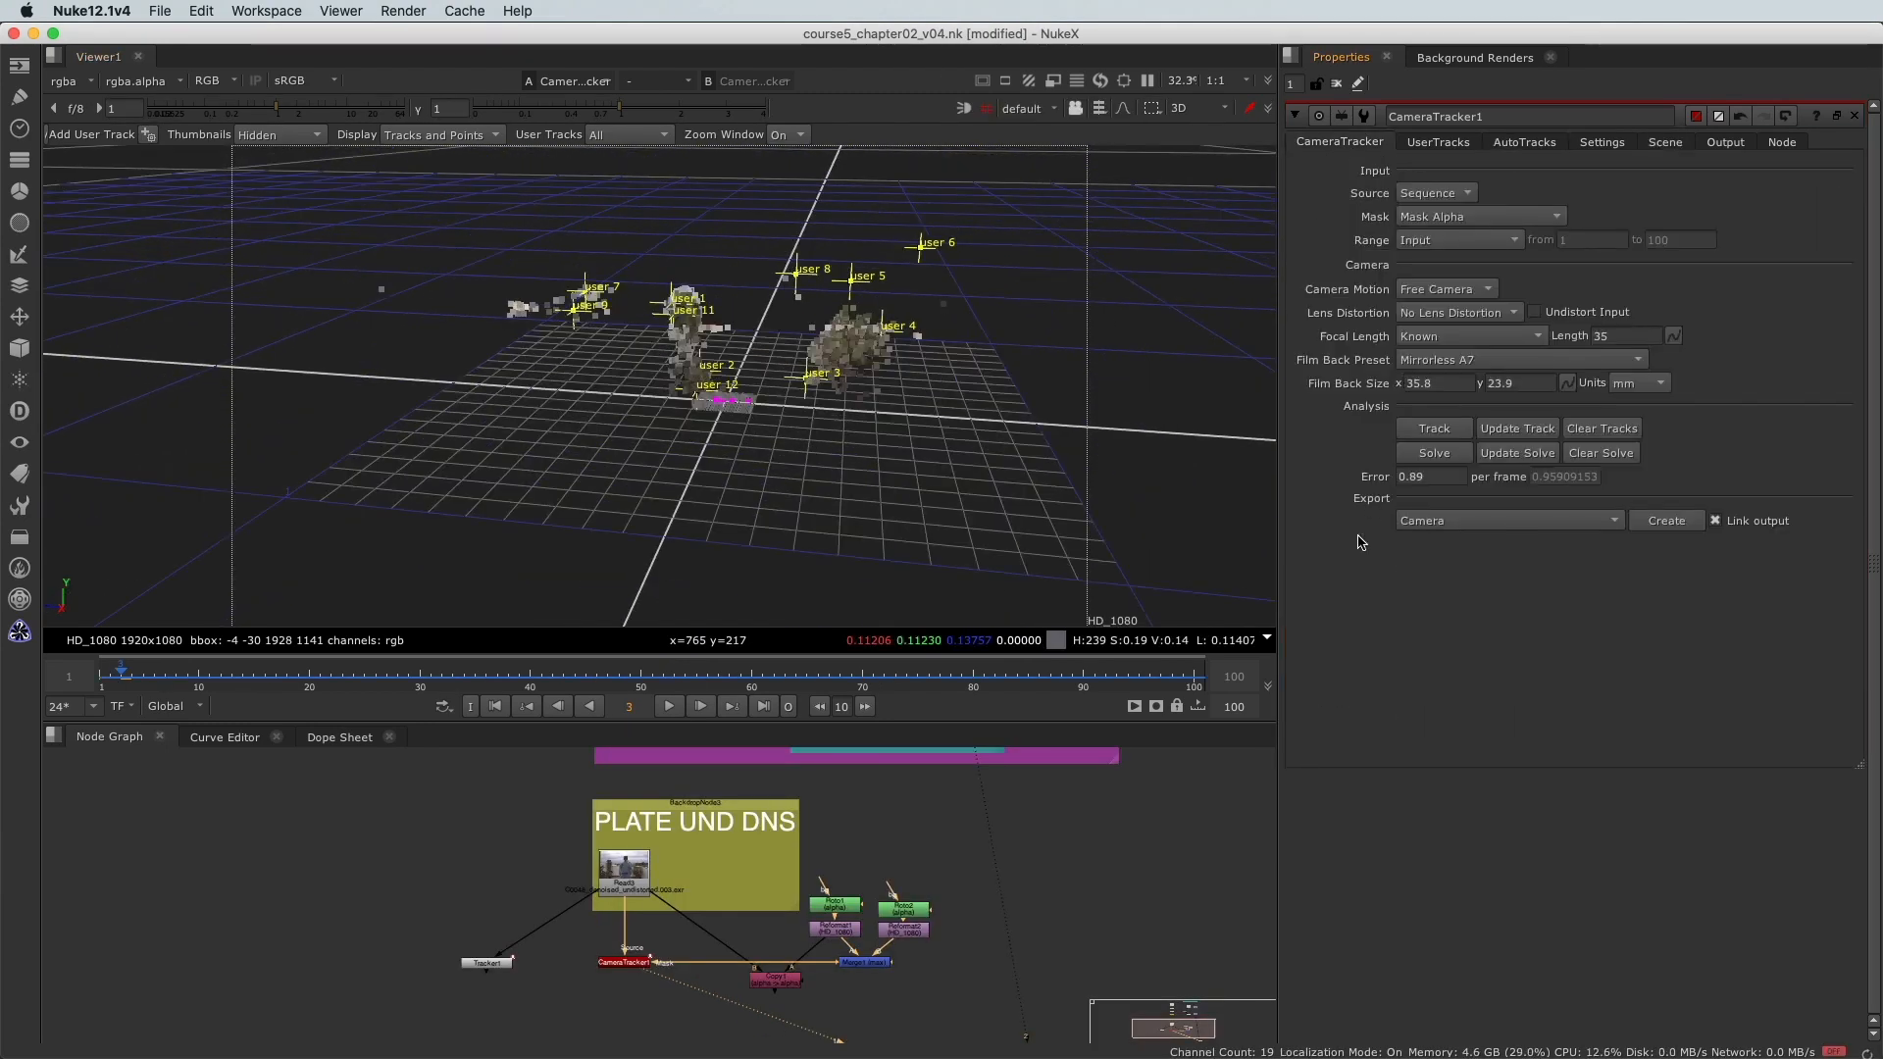
left_click(1664, 520)
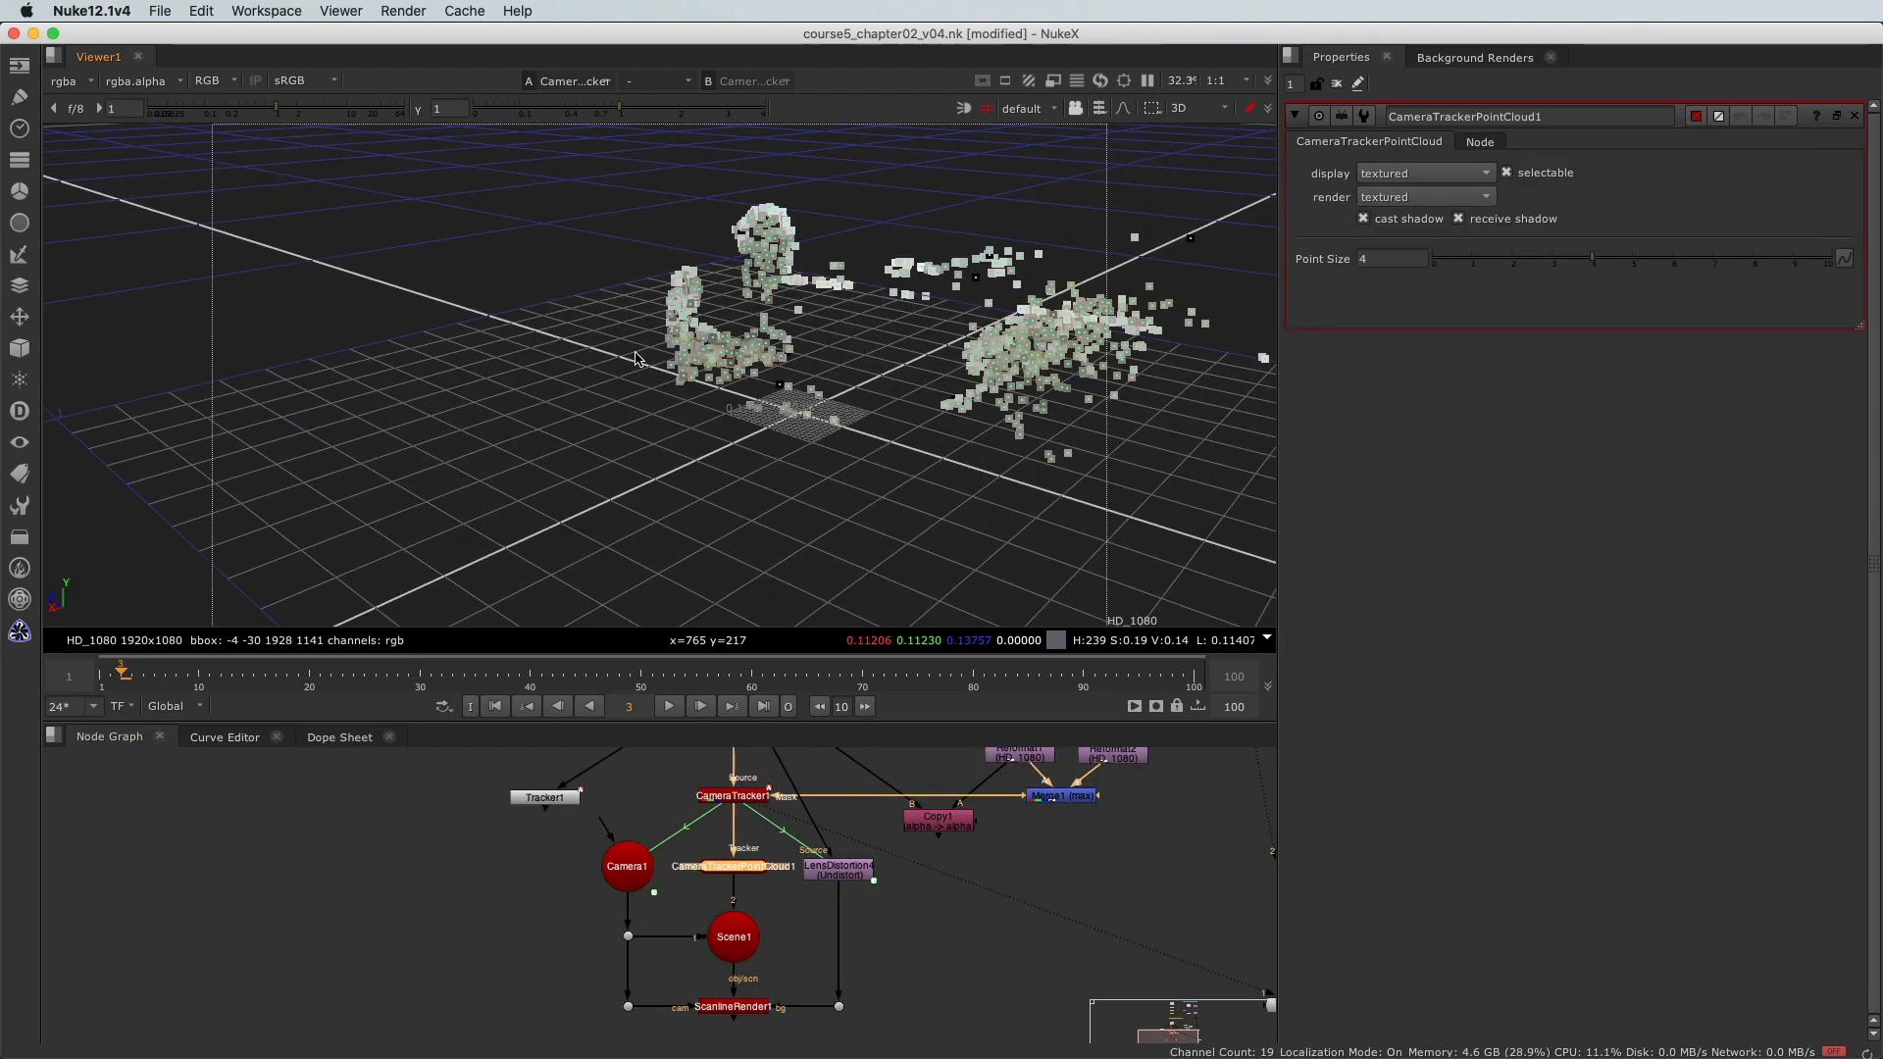
left_click(625, 866)
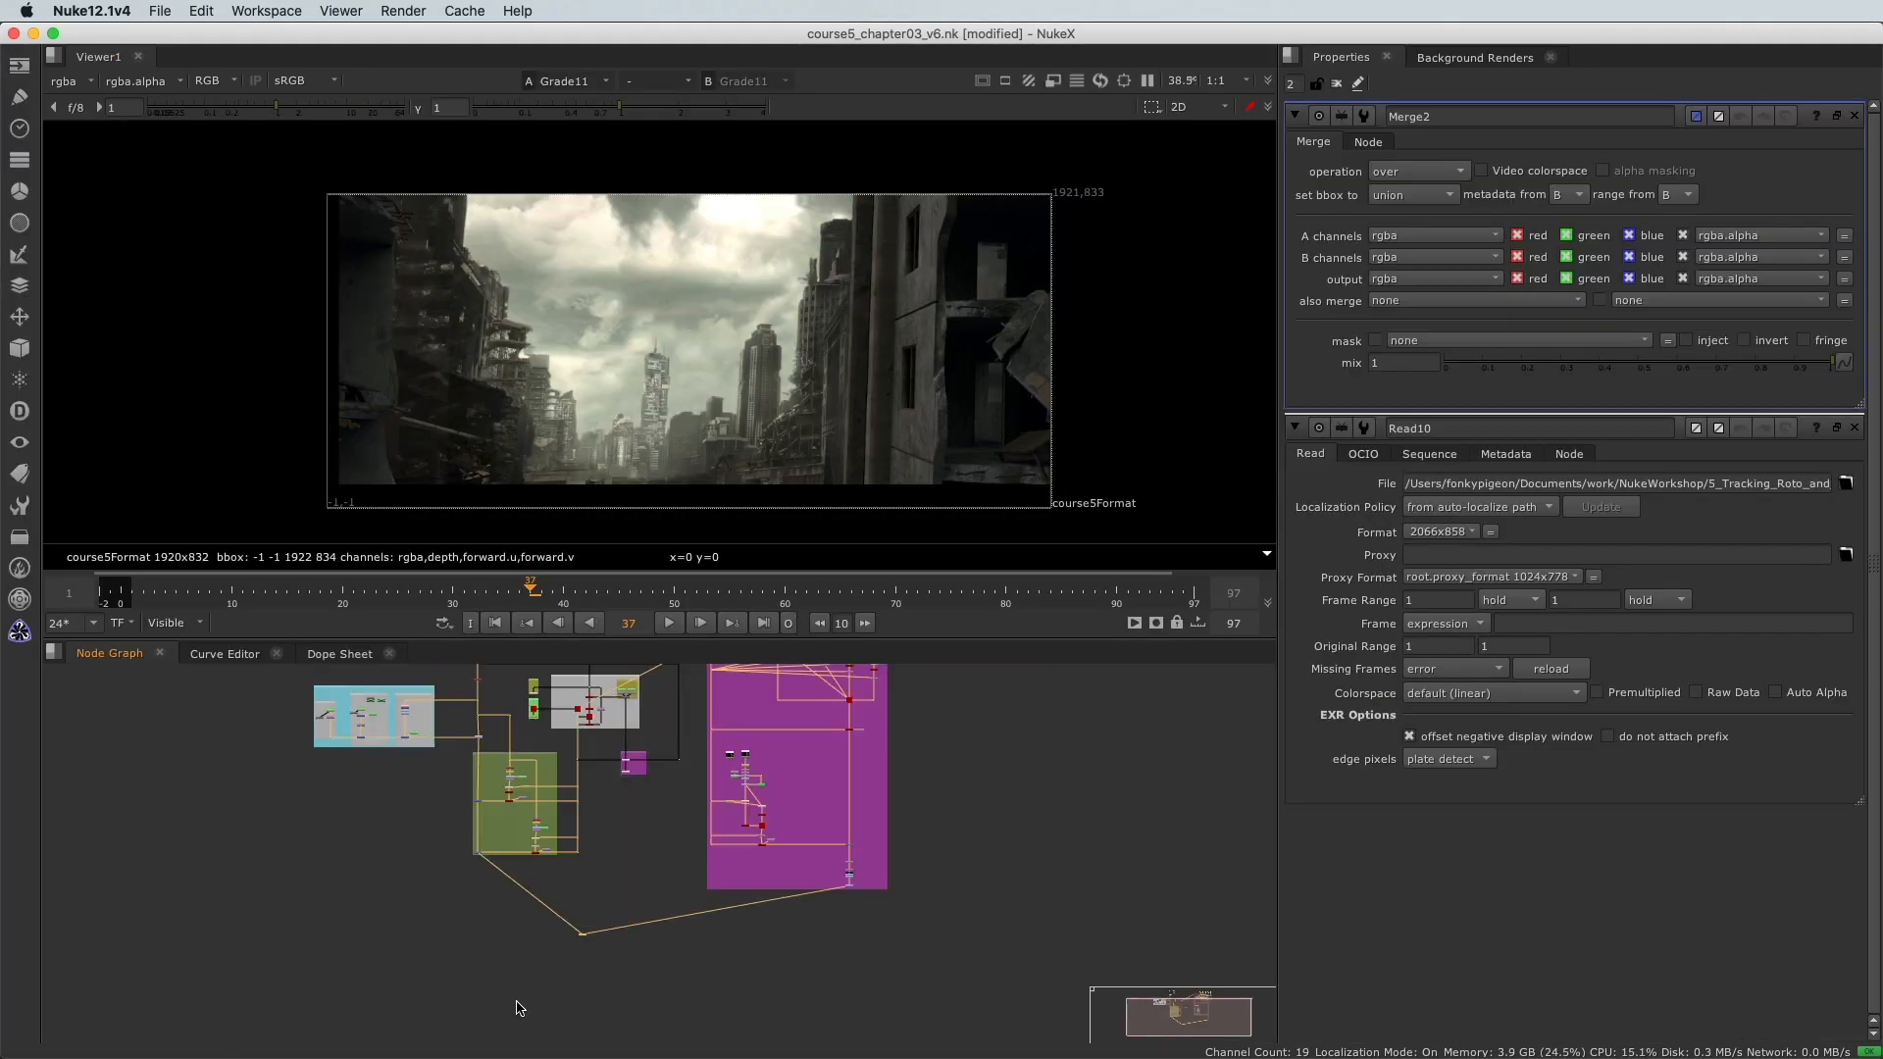
Step: Choose Save Comp from the File menu for the merged script
left_click(159, 11)
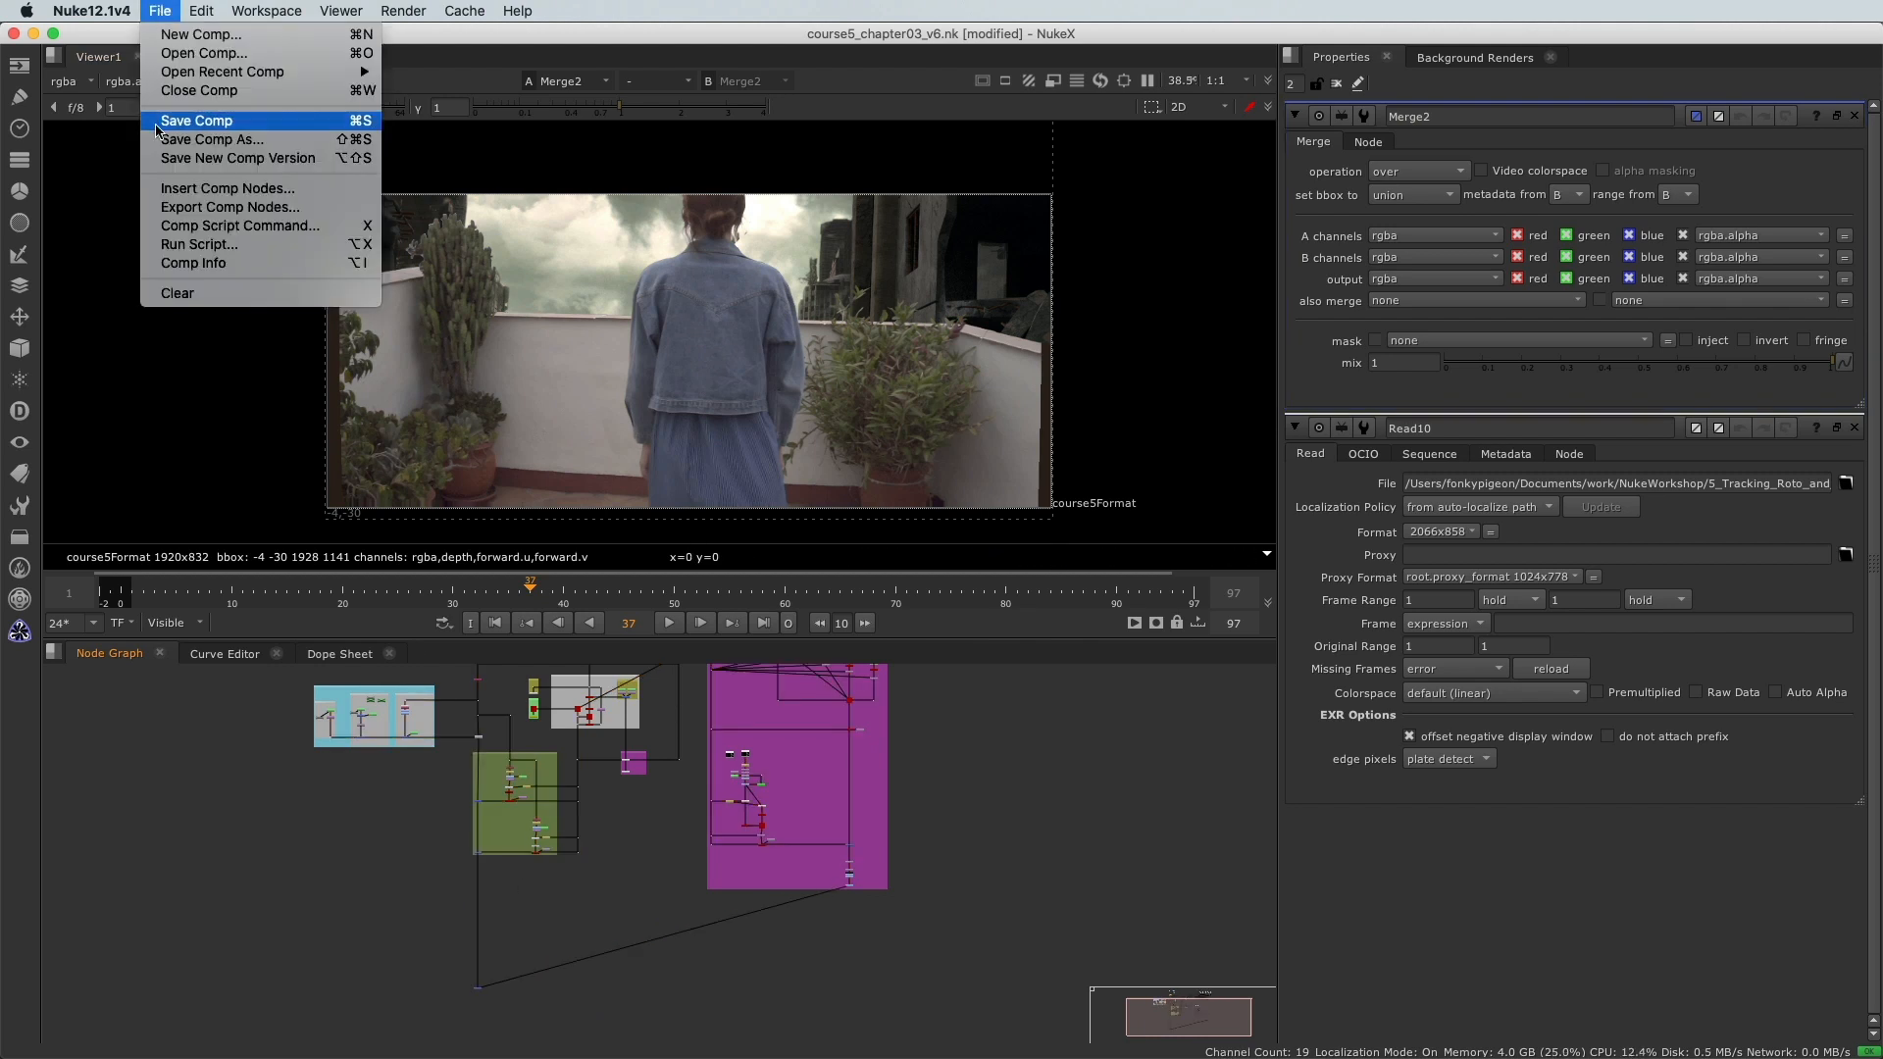